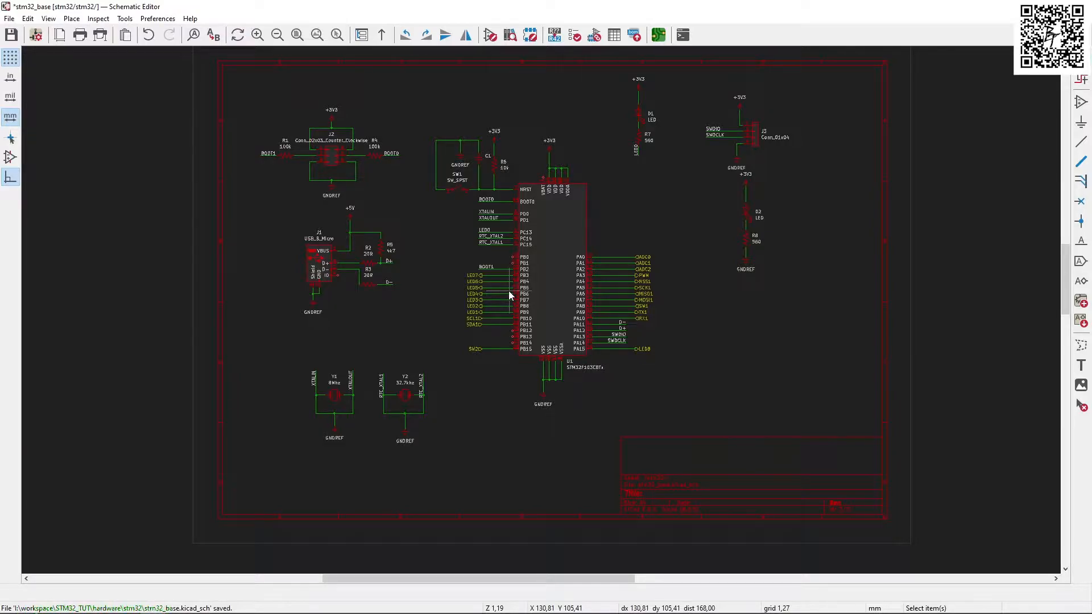
mouse_move(534, 329)
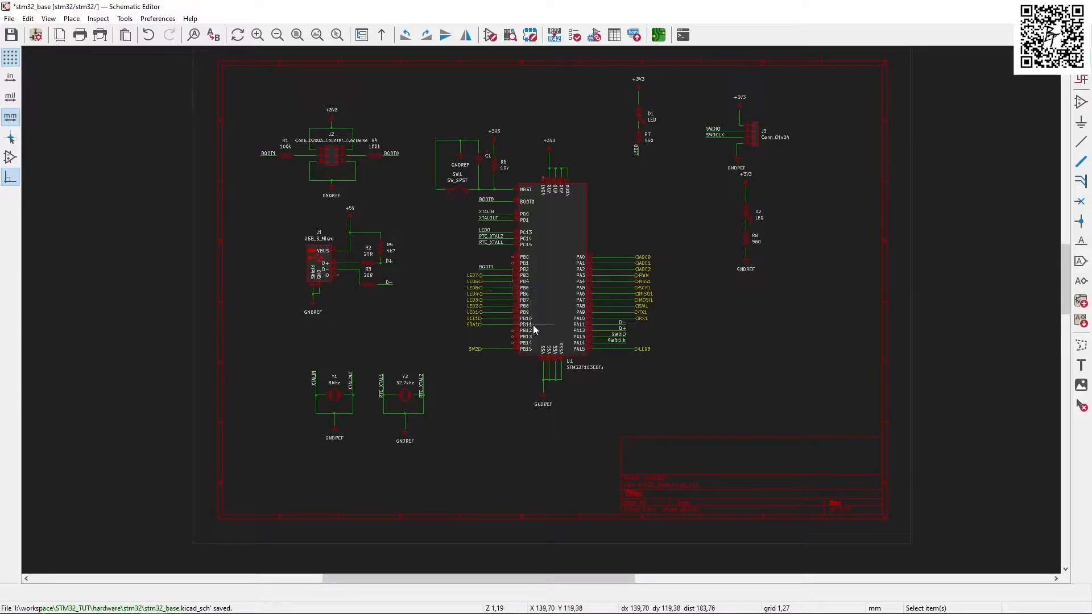
mouse_move(557, 337)
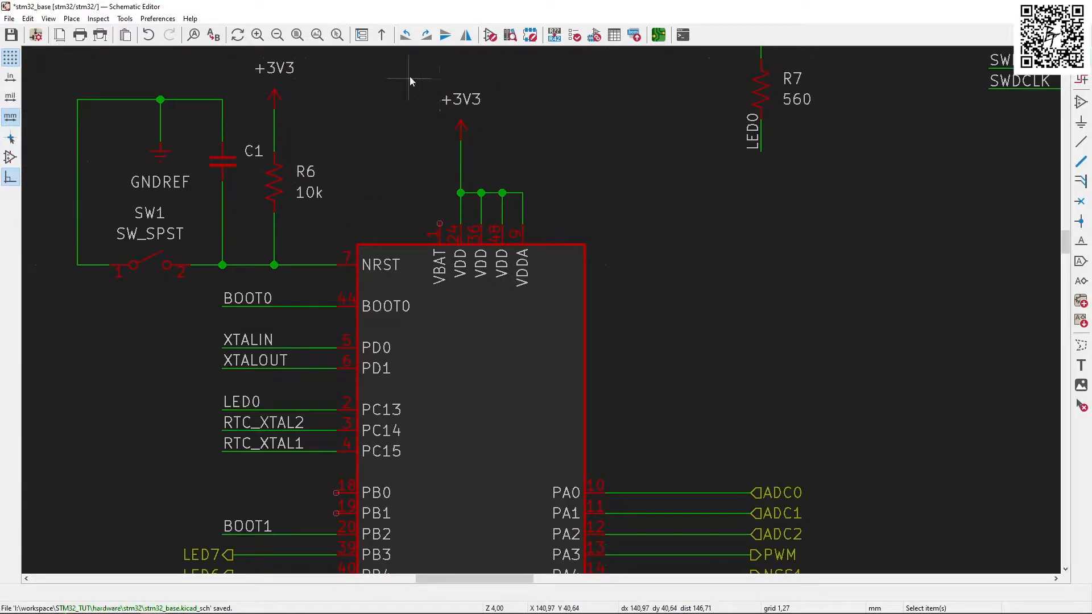
mouse_move(584, 215)
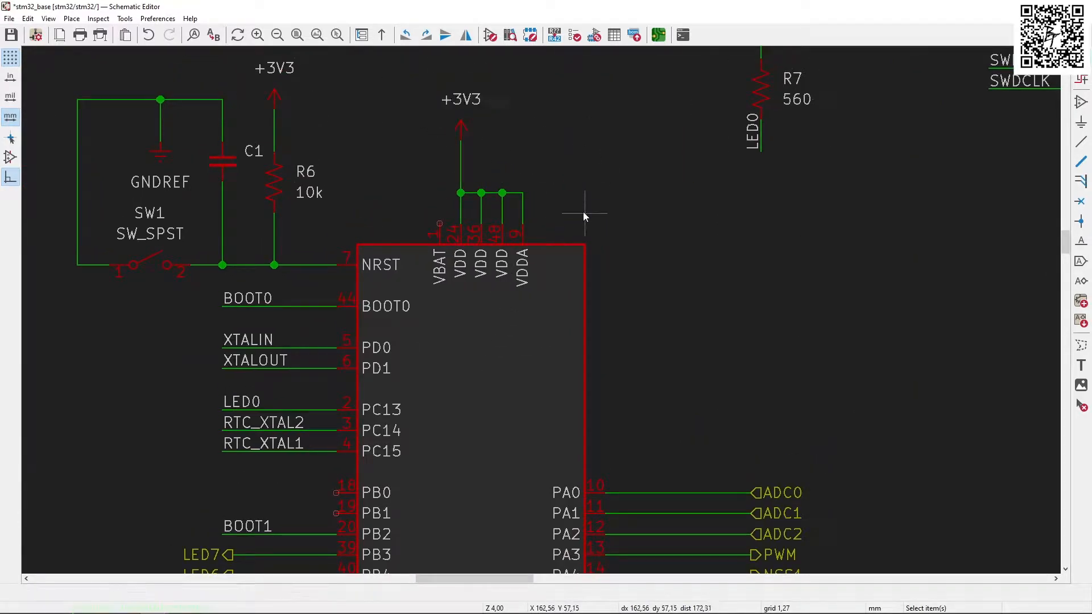
mouse_move(542, 282)
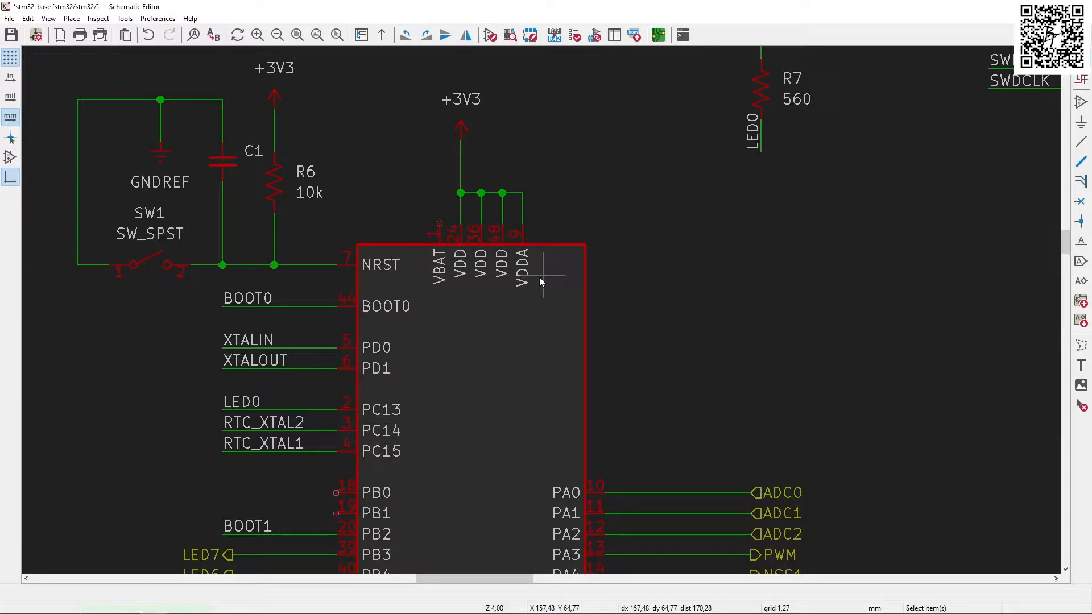
mouse_move(521, 286)
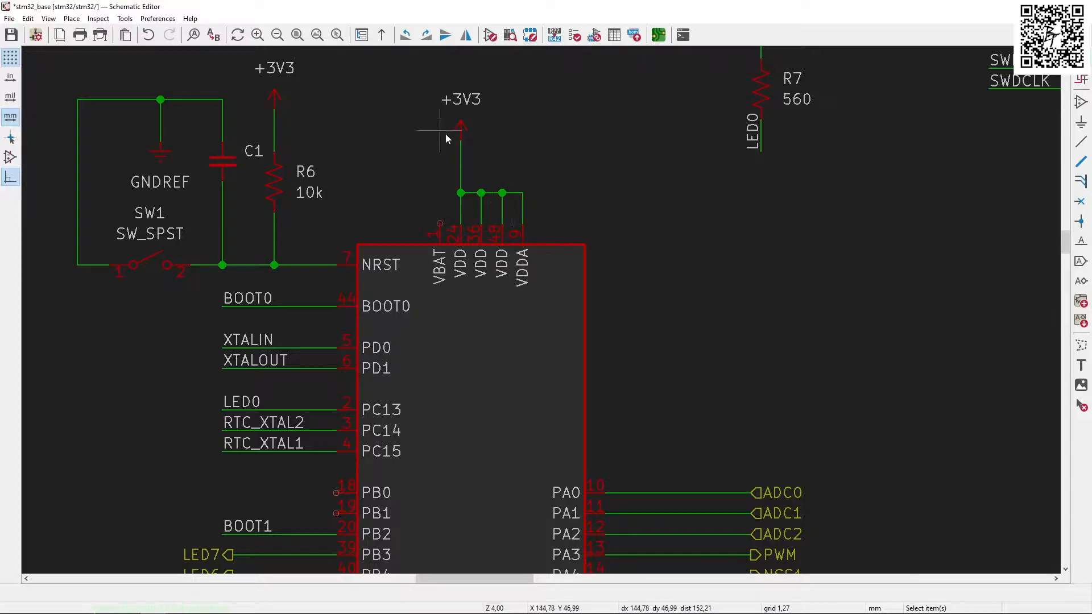
mouse_move(490, 230)
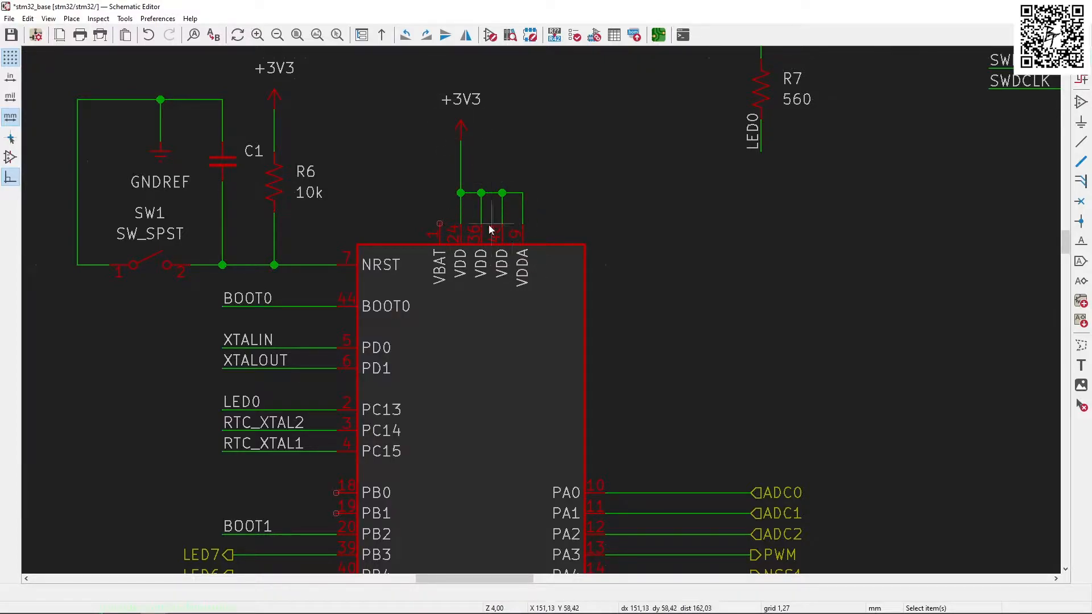
mouse_move(558, 234)
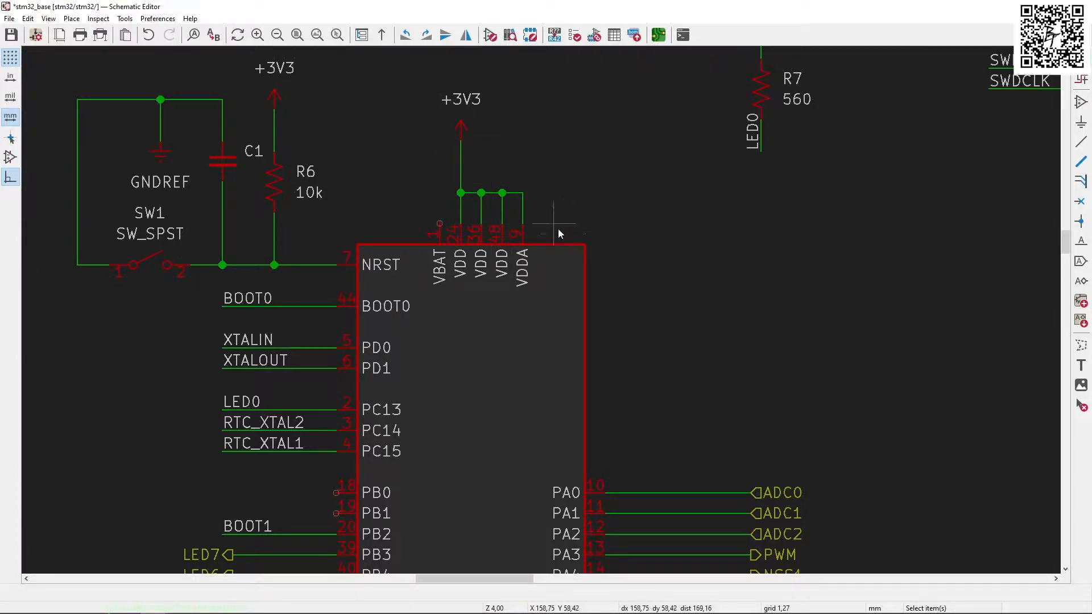
Scroll down to the VSS and VSSA pins tied to GNDREF below U1
scroll(down, 3)
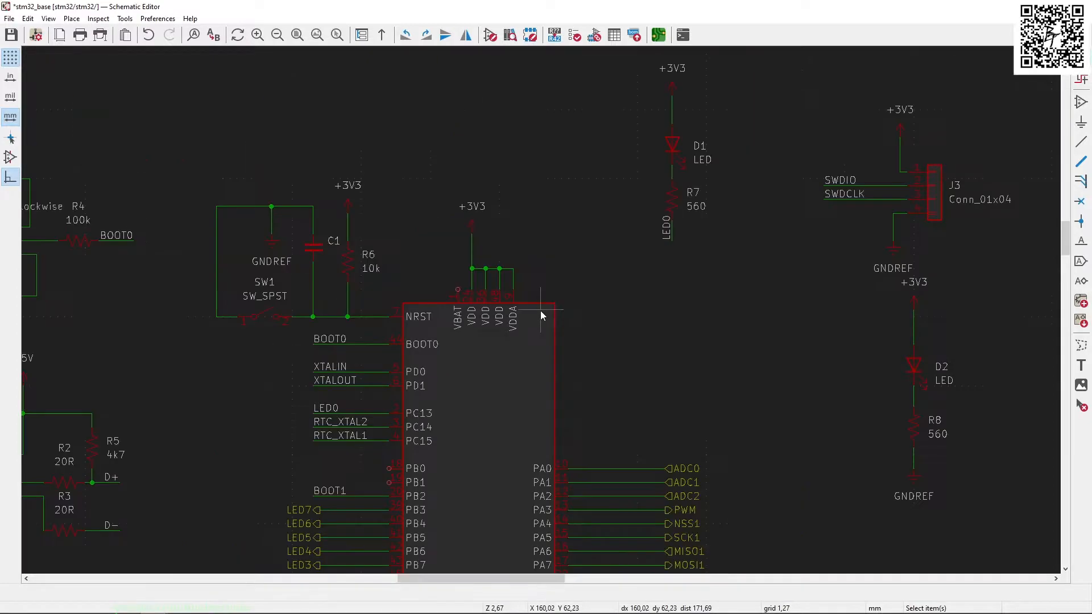
scroll(down, 3)
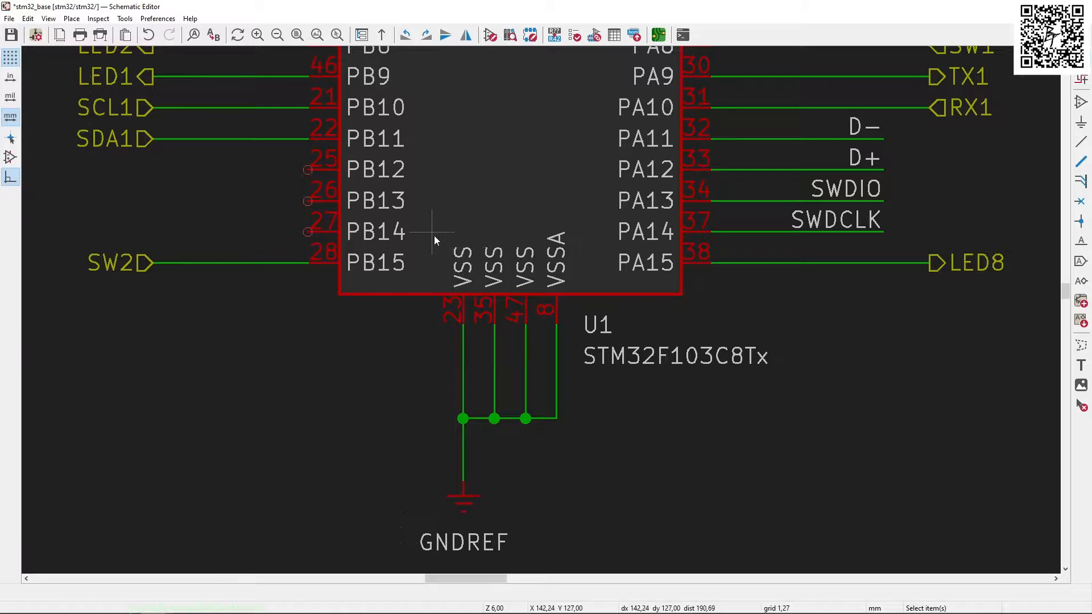
mouse_move(567, 216)
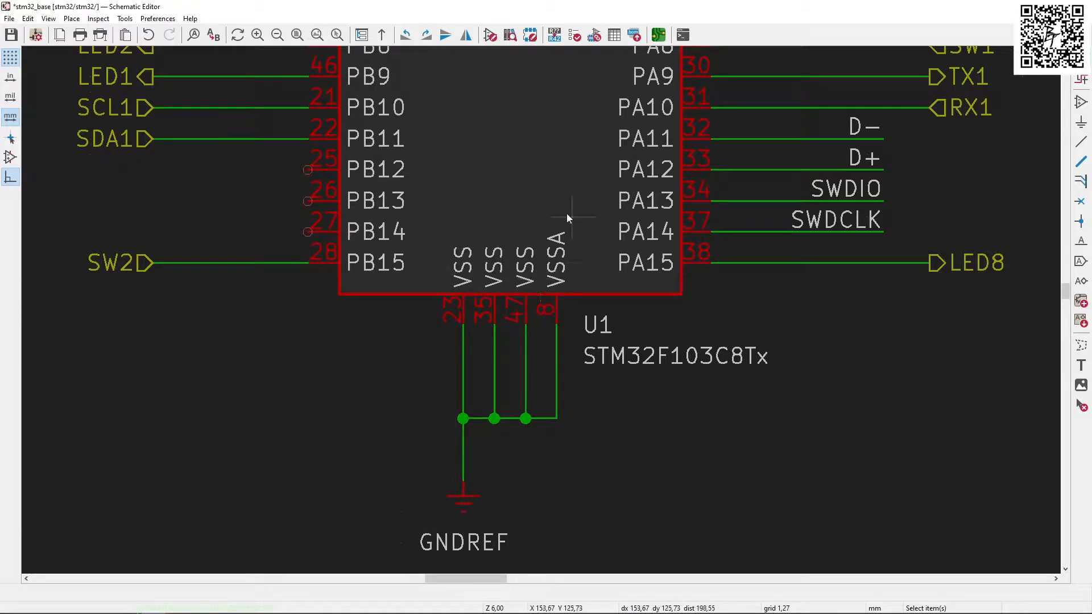
mouse_move(600, 383)
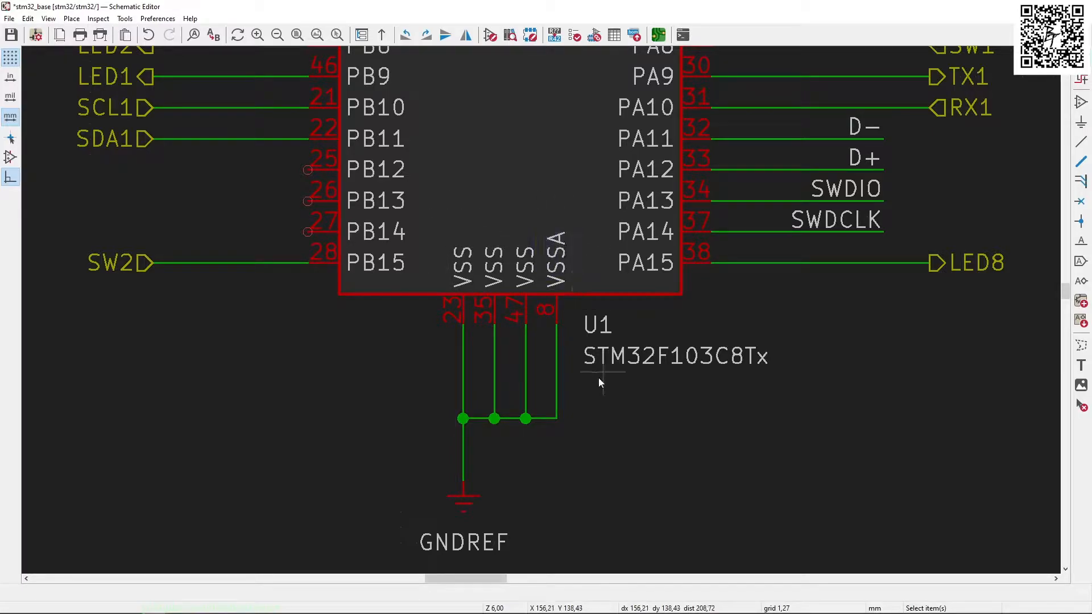
Zoom out to show the whole STM32 symbol with its PA and PB net labels
scroll(down, 3)
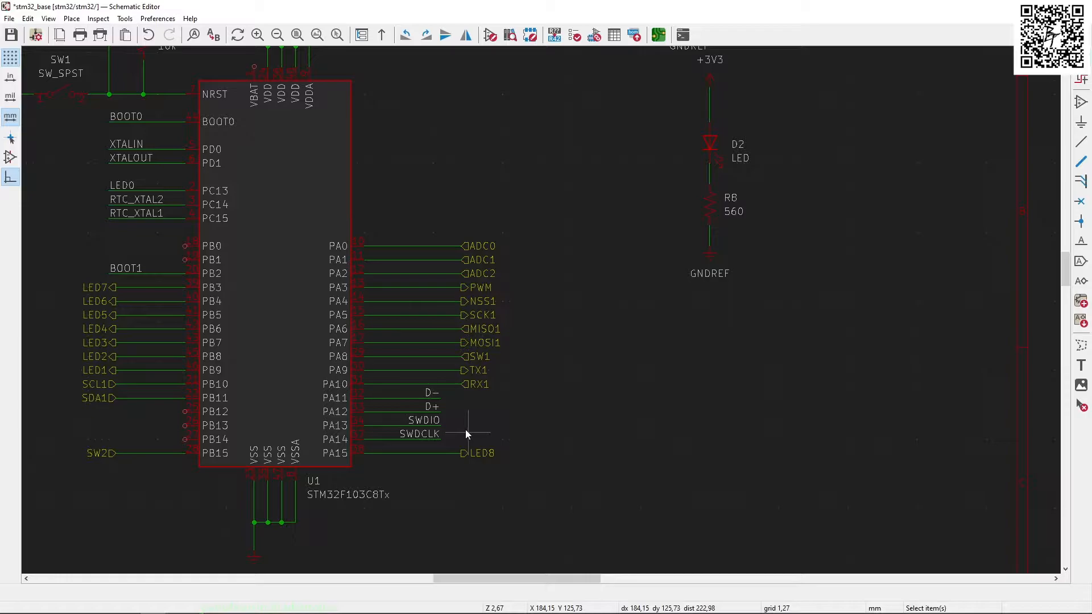
mouse_move(443, 432)
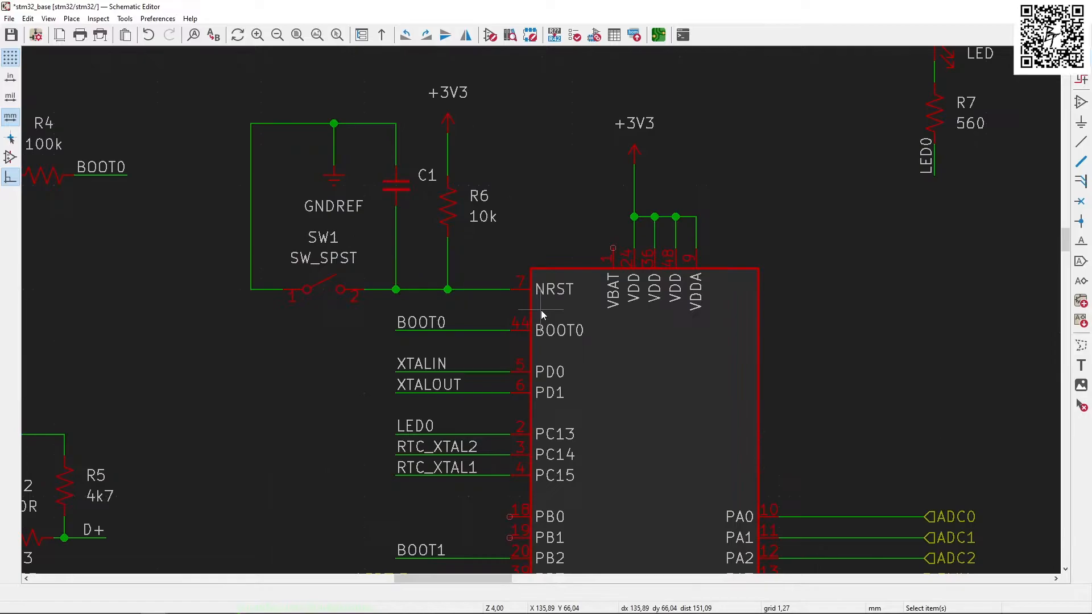
Zoom out until J1 USB_B_Micro and U1 are both visible
scroll(down, 3)
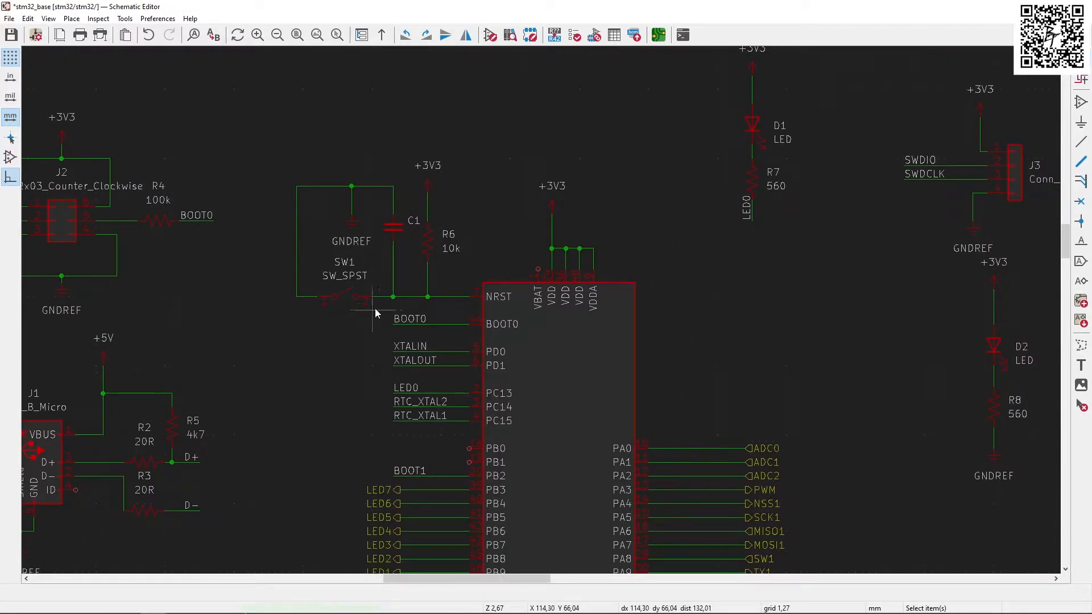
mouse_move(345, 202)
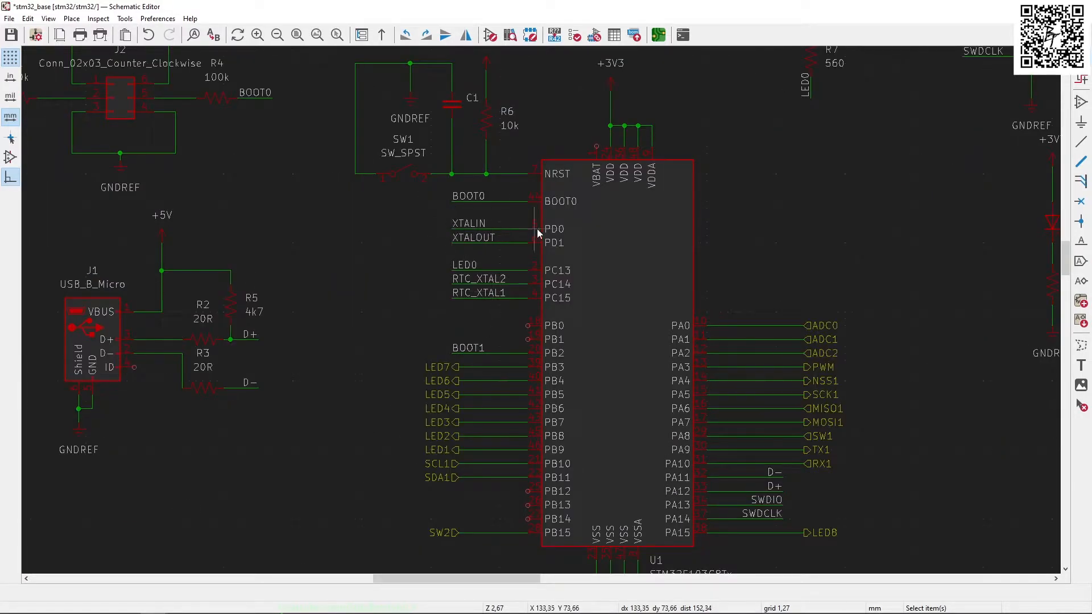
mouse_move(551, 258)
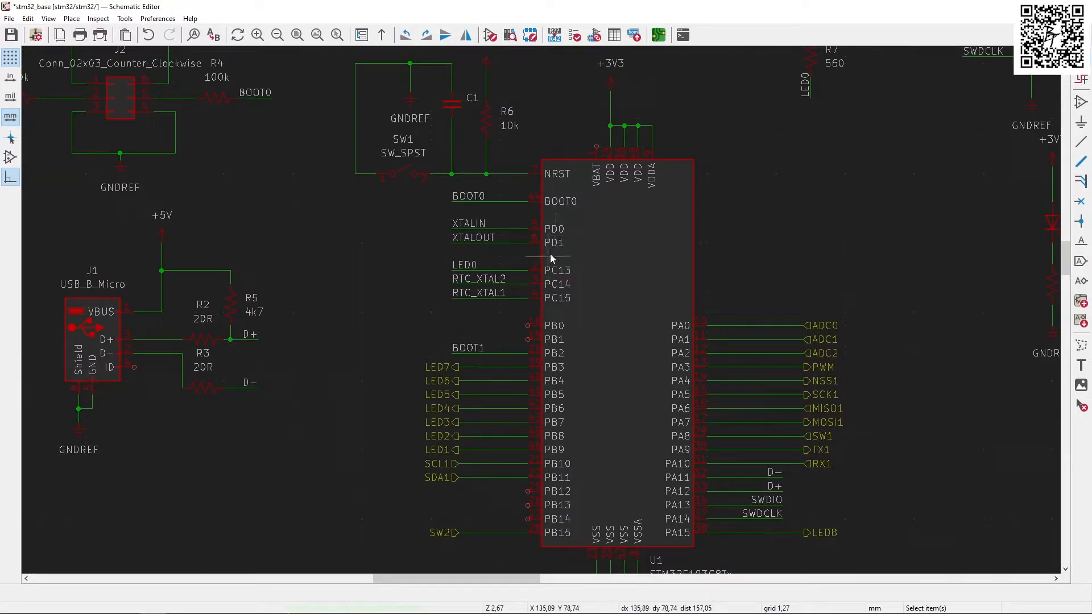
Scroll down and frame the Y1 8Mhz and Y2 32.7khz crystal circuits
scroll(down, 3)
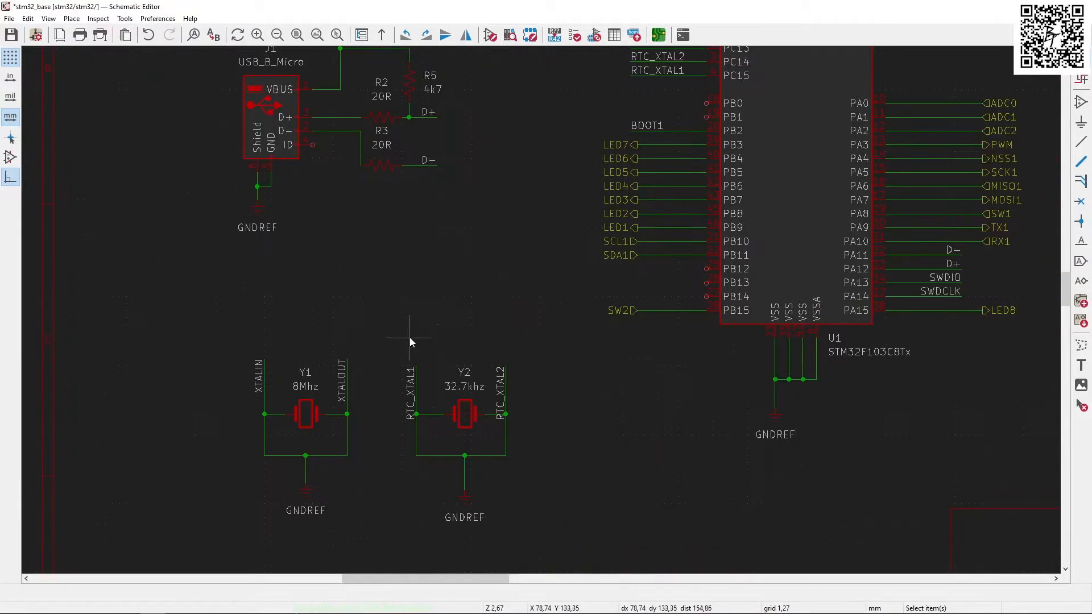
click(305, 416)
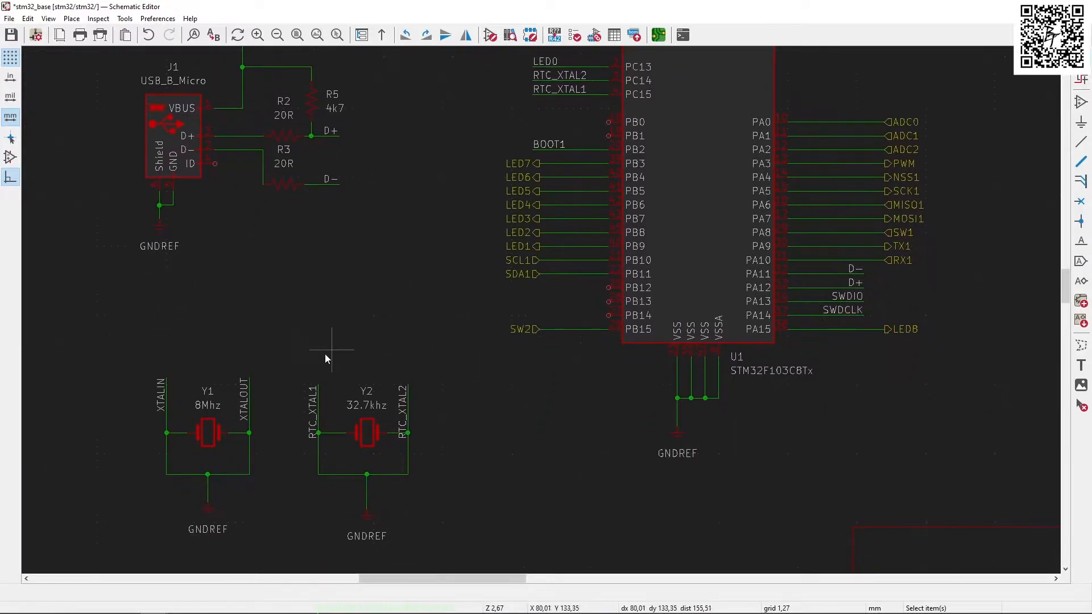
drag(303, 345, 463, 555)
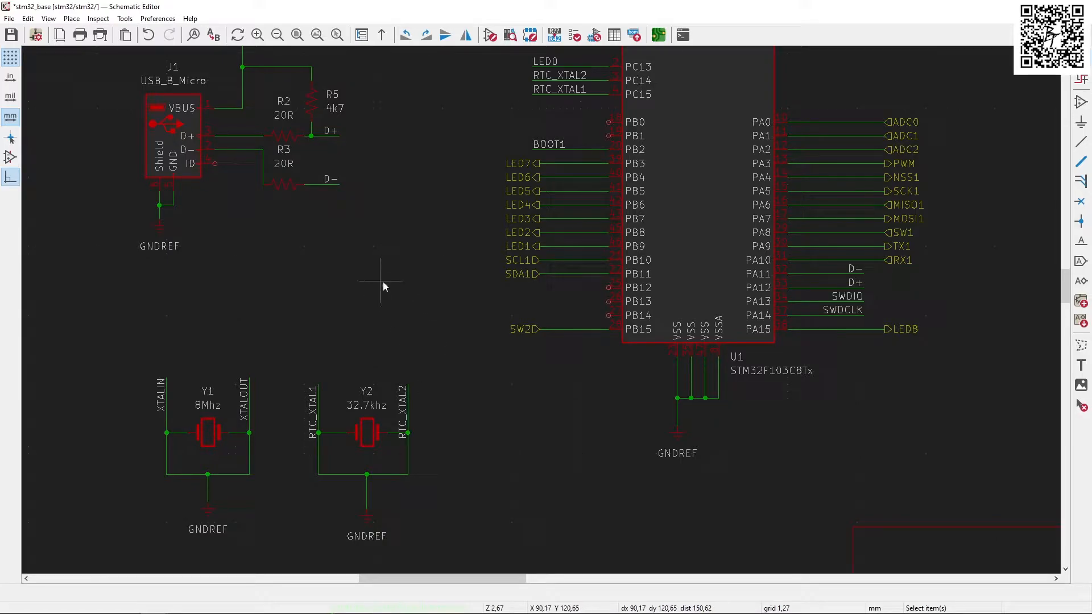
mouse_move(439, 195)
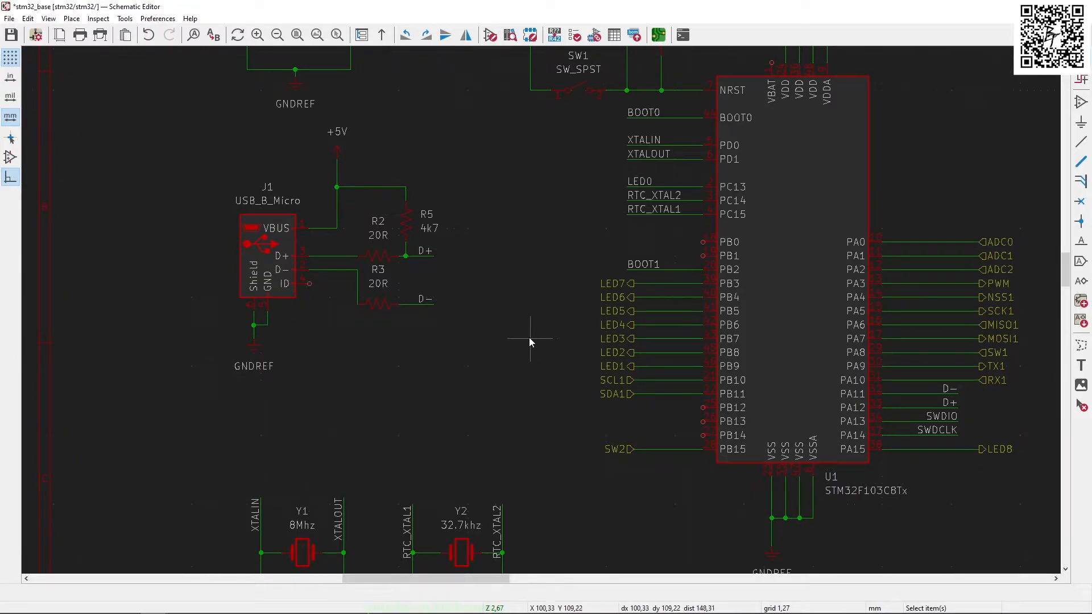
mouse_move(375, 253)
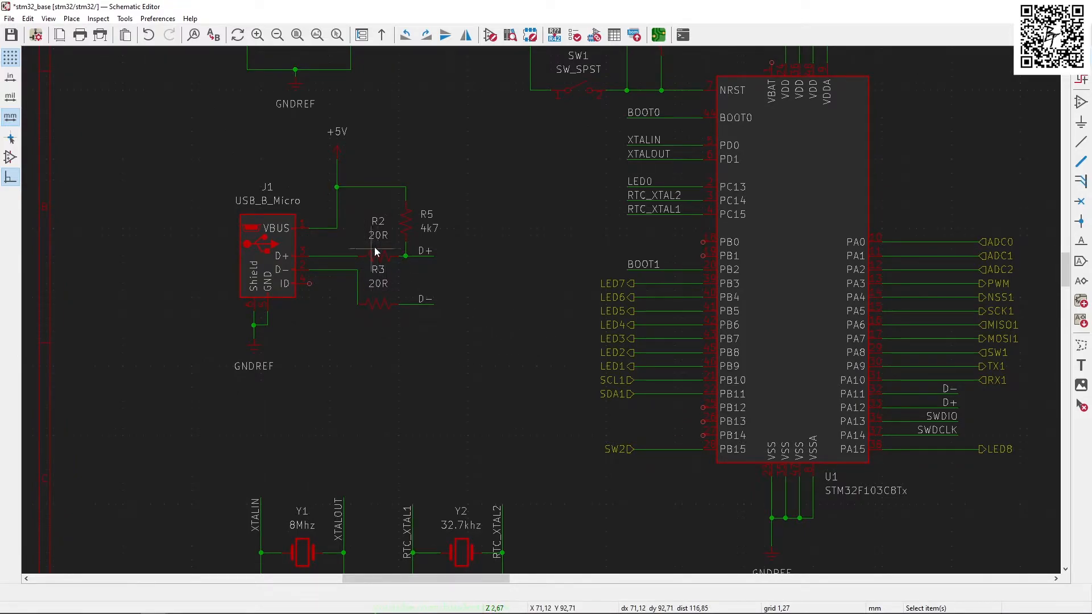
mouse_move(409, 234)
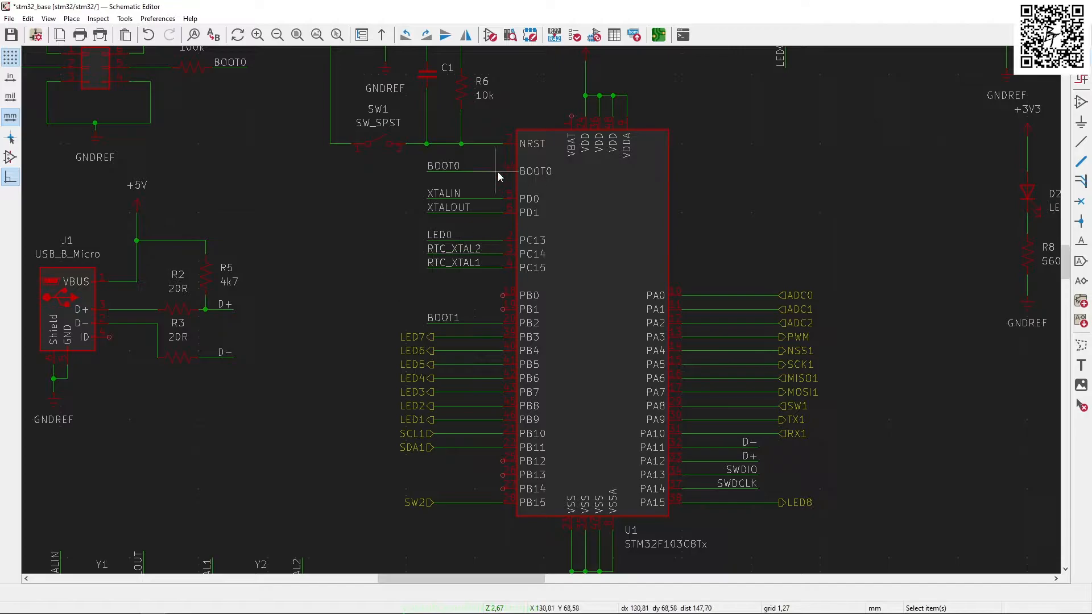
mouse_move(572, 182)
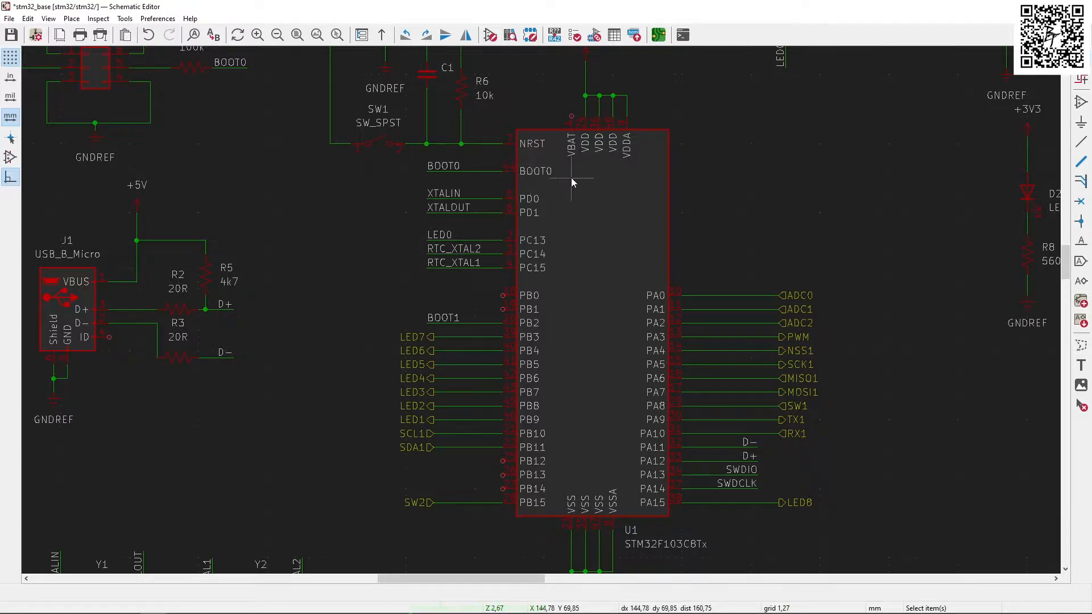
mouse_move(539, 334)
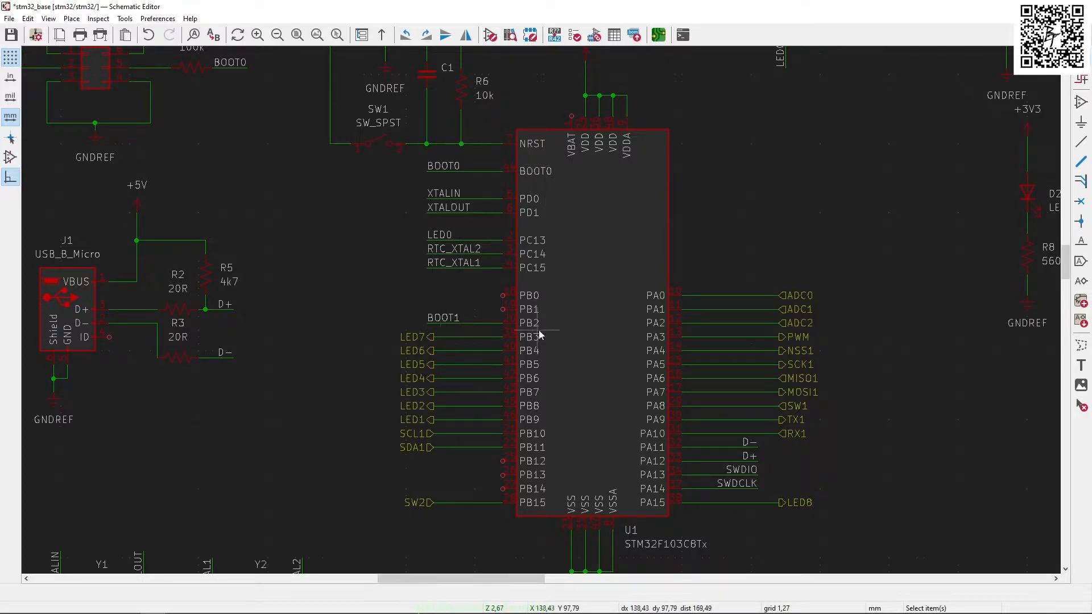
mouse_move(537, 334)
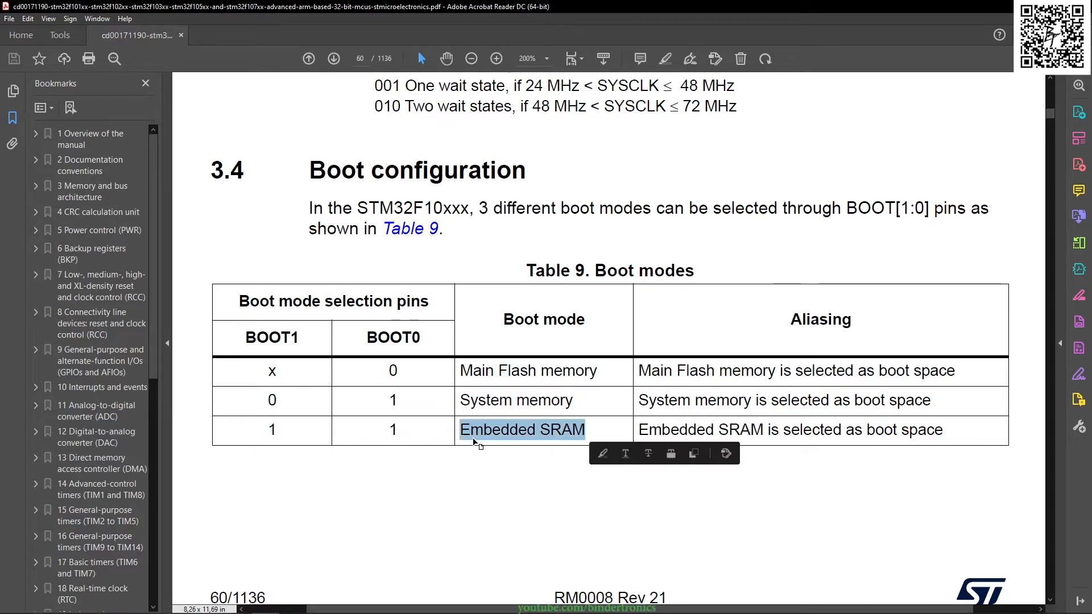
Clear the Embedded SRAM text selection in the Table 9 boot modes table
click(487, 490)
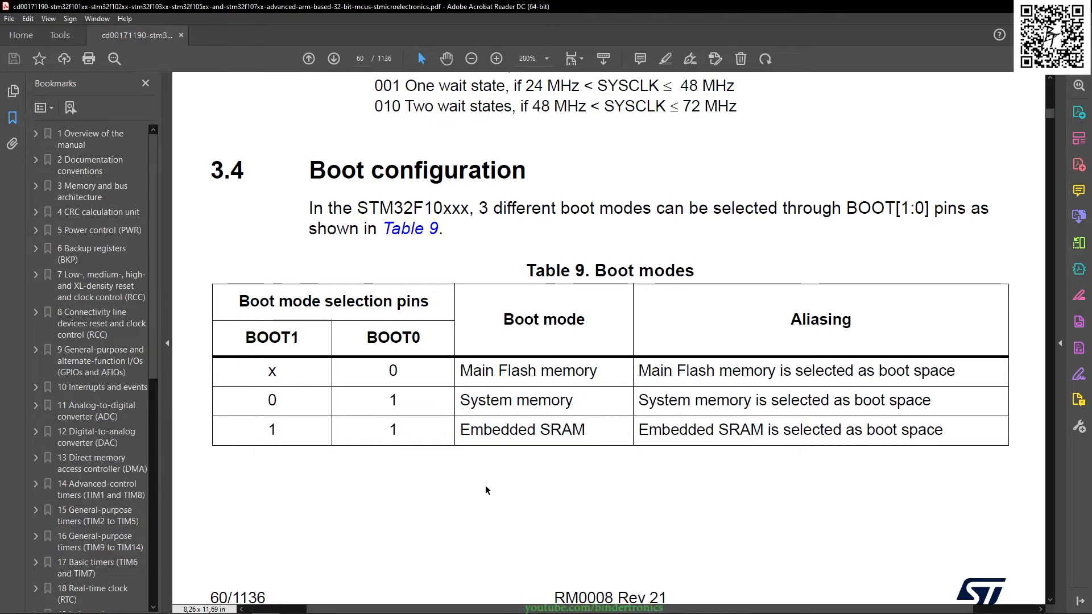
mouse_move(284, 367)
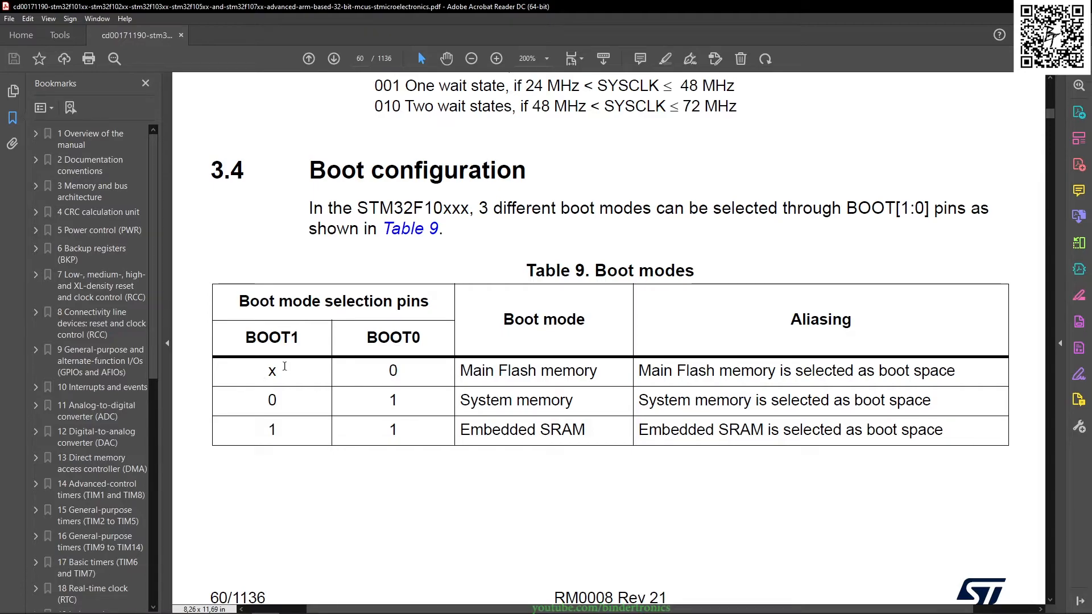
mouse_move(391, 371)
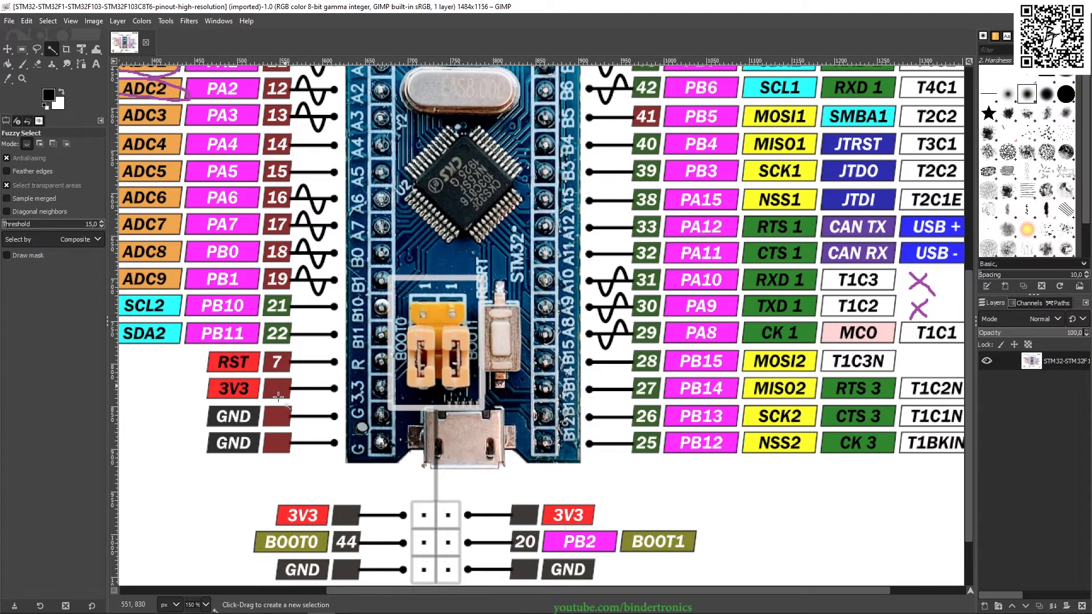
Paint jumper strokes bridging the boot header's BOOT0 and BOOT1 pins to GND
scroll(down, 3)
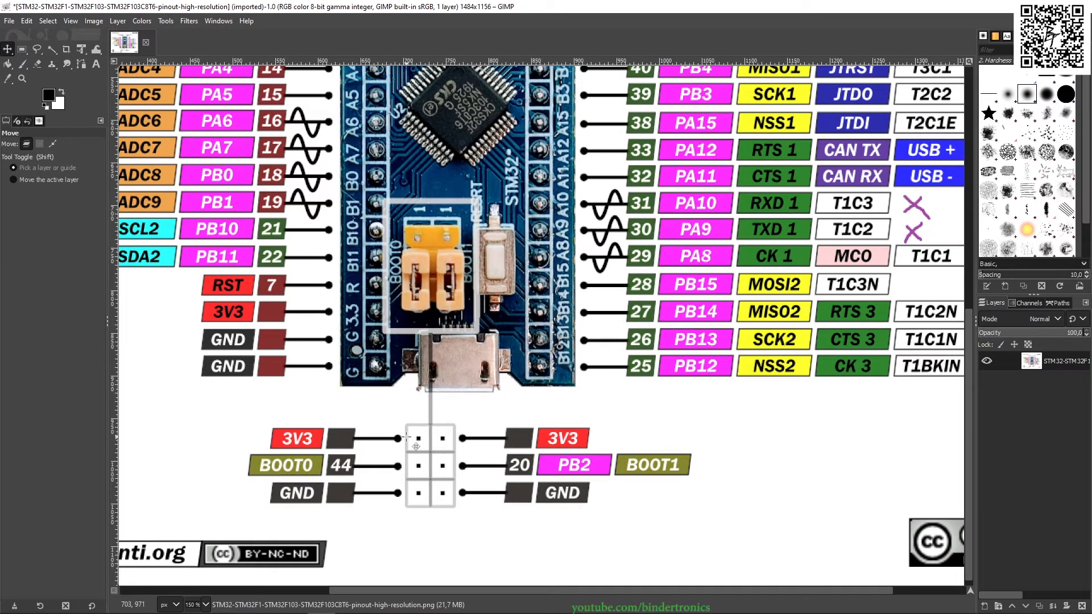
mouse_move(412, 309)
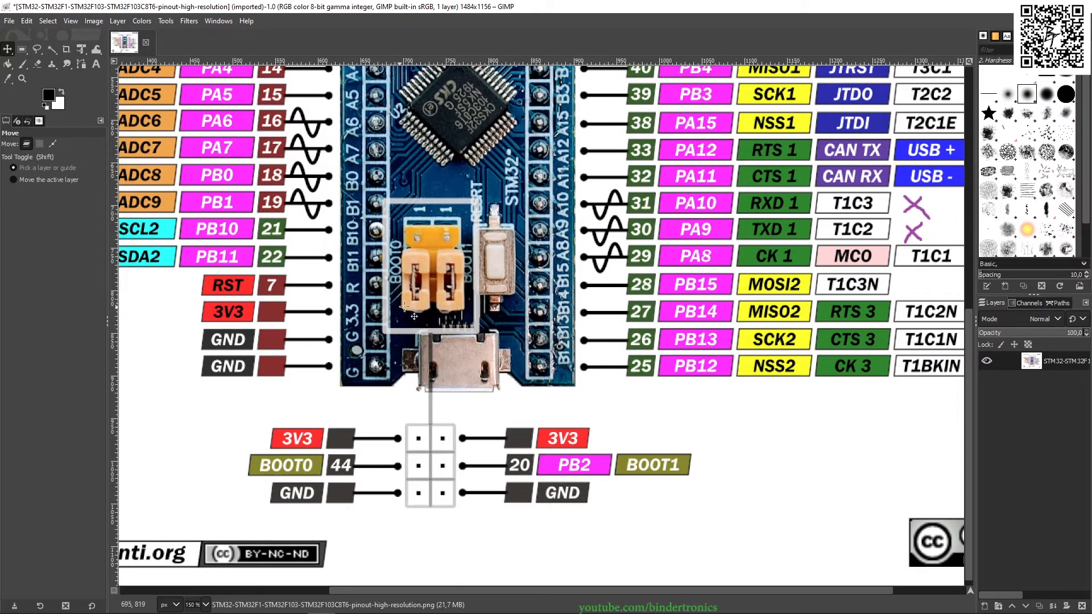
mouse_move(457, 324)
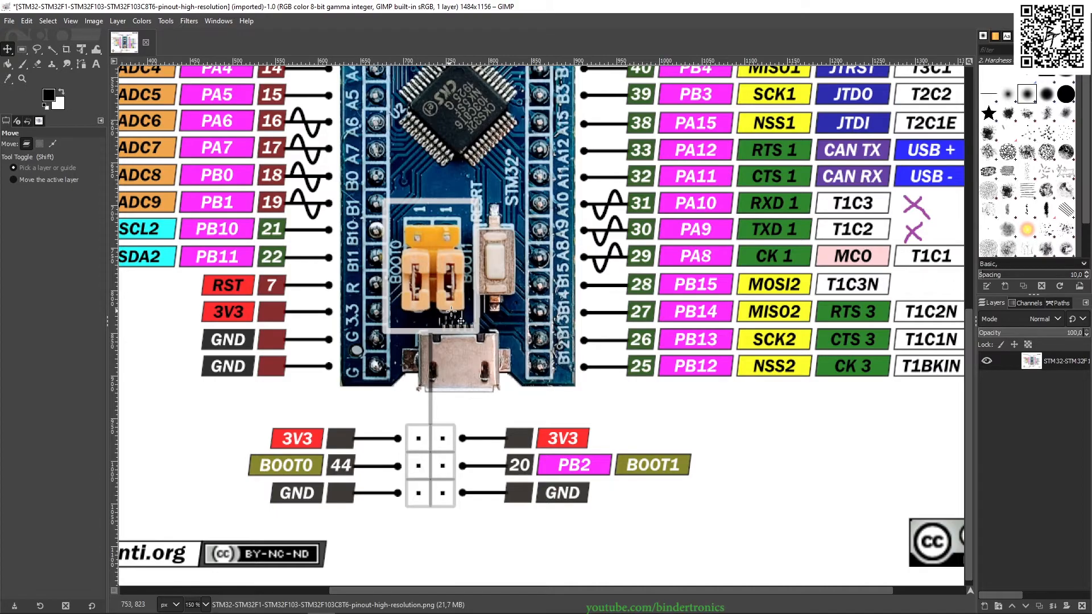
mouse_move(418, 337)
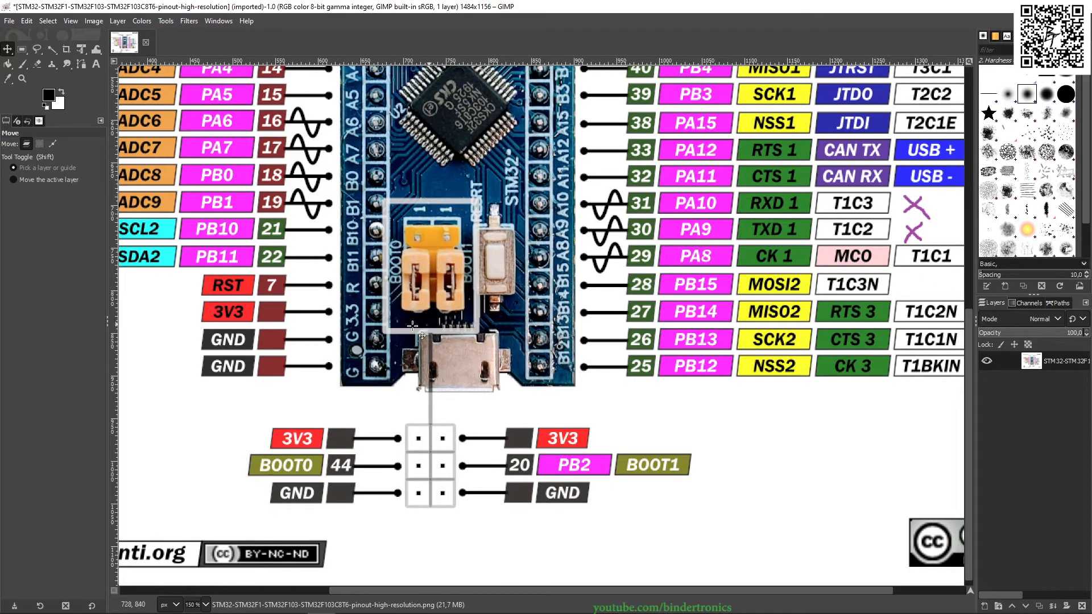
mouse_move(319, 500)
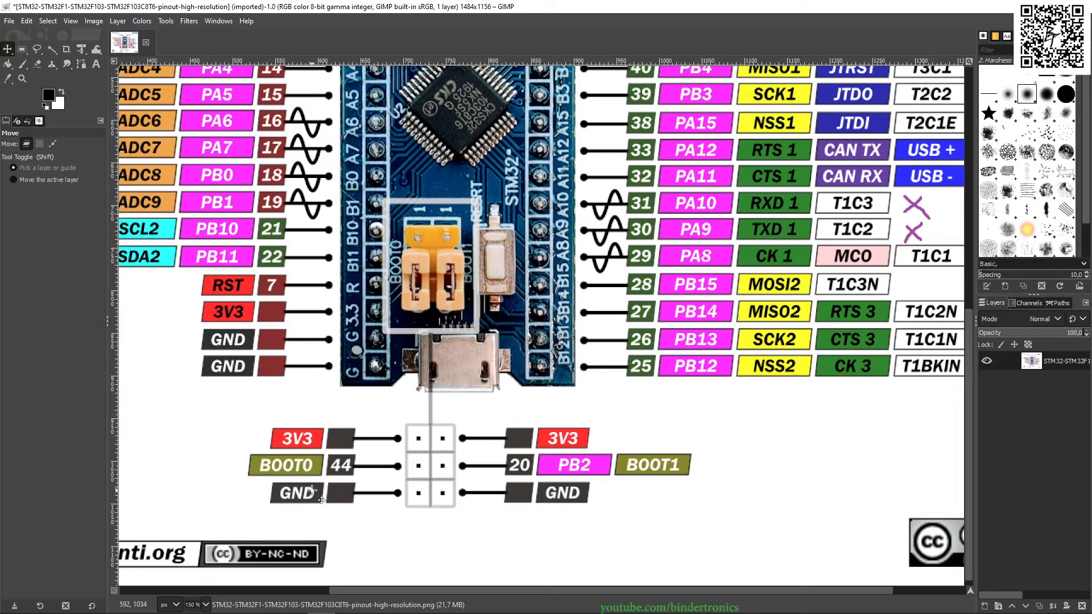
click(27, 62)
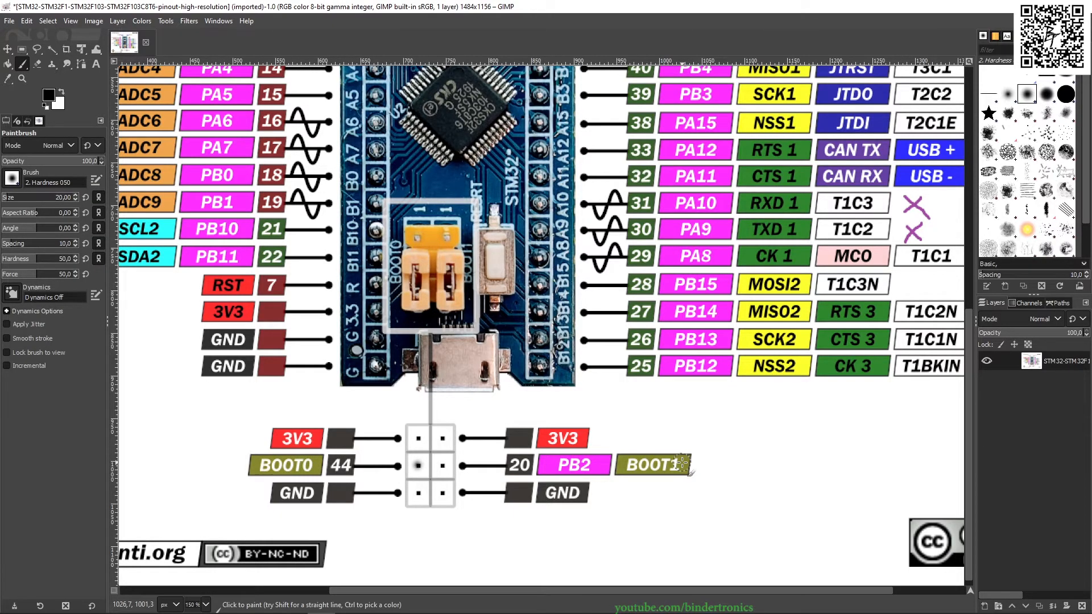
mouse_move(417, 465)
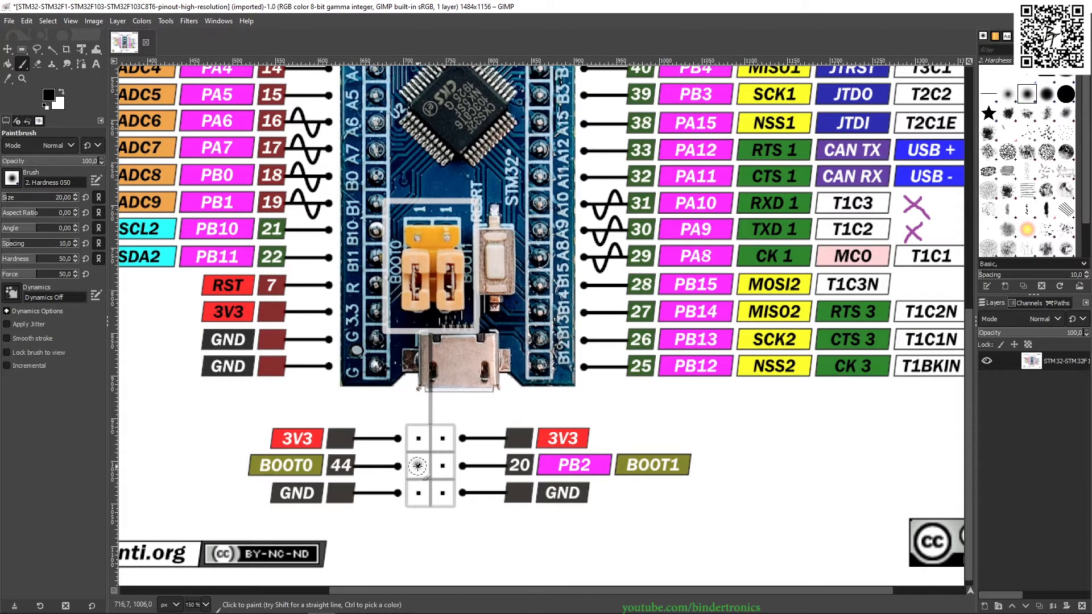
drag(417, 463, 444, 494)
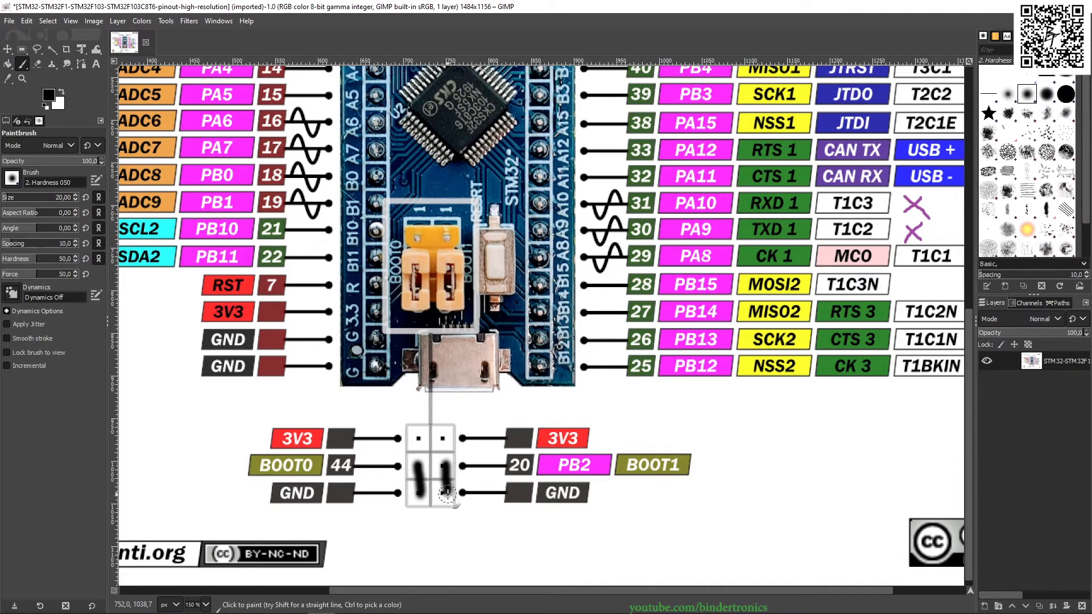
mouse_move(375, 514)
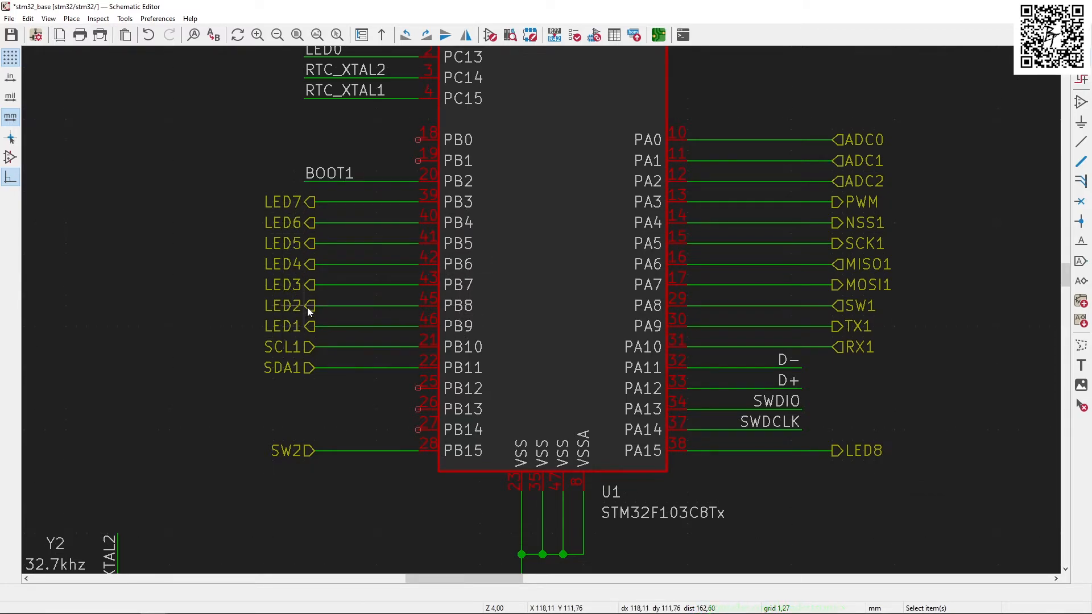
mouse_move(872, 407)
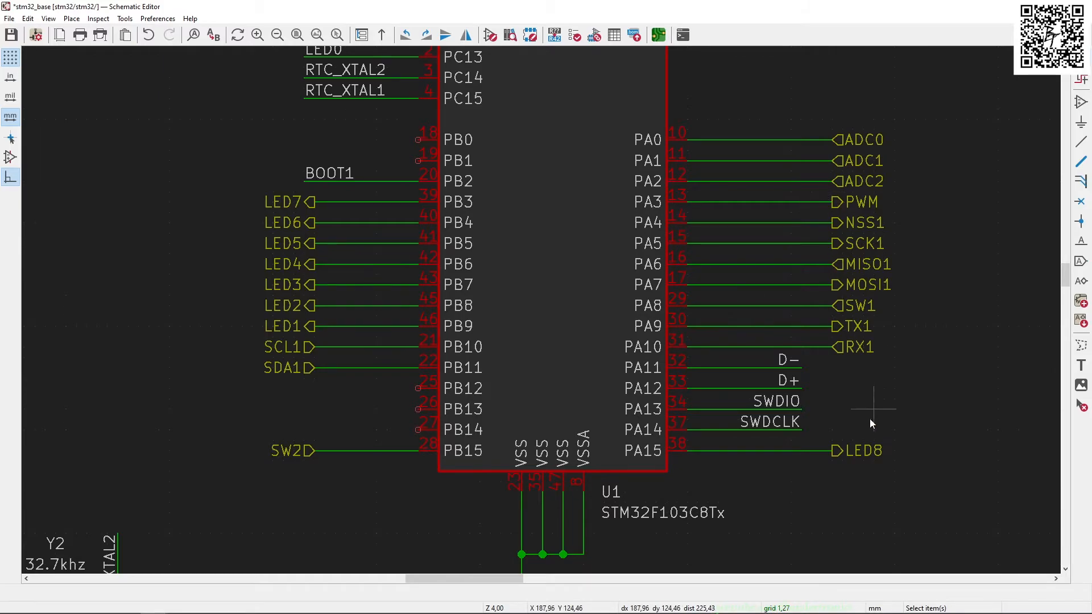
mouse_move(863, 457)
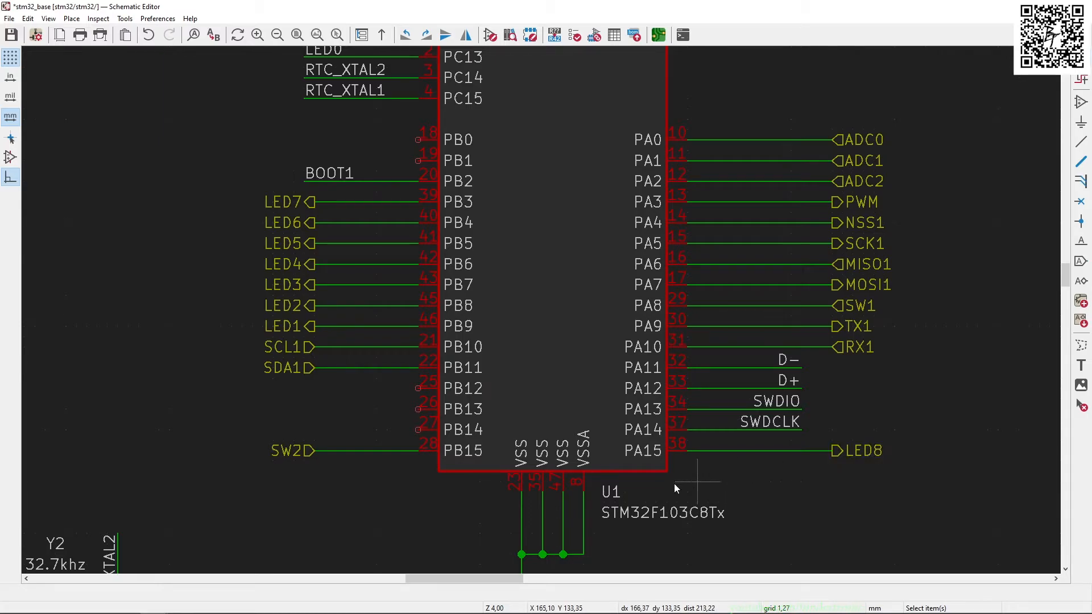
mouse_move(295, 478)
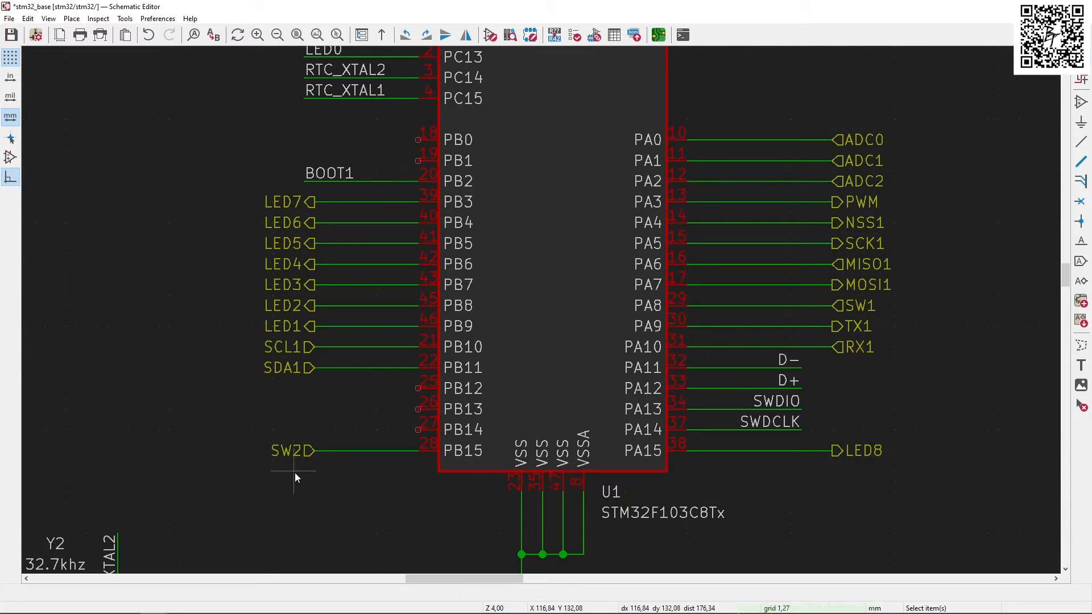
Return to the STM32F103 symbol showing the BOOT1 label on PB2
click(284, 452)
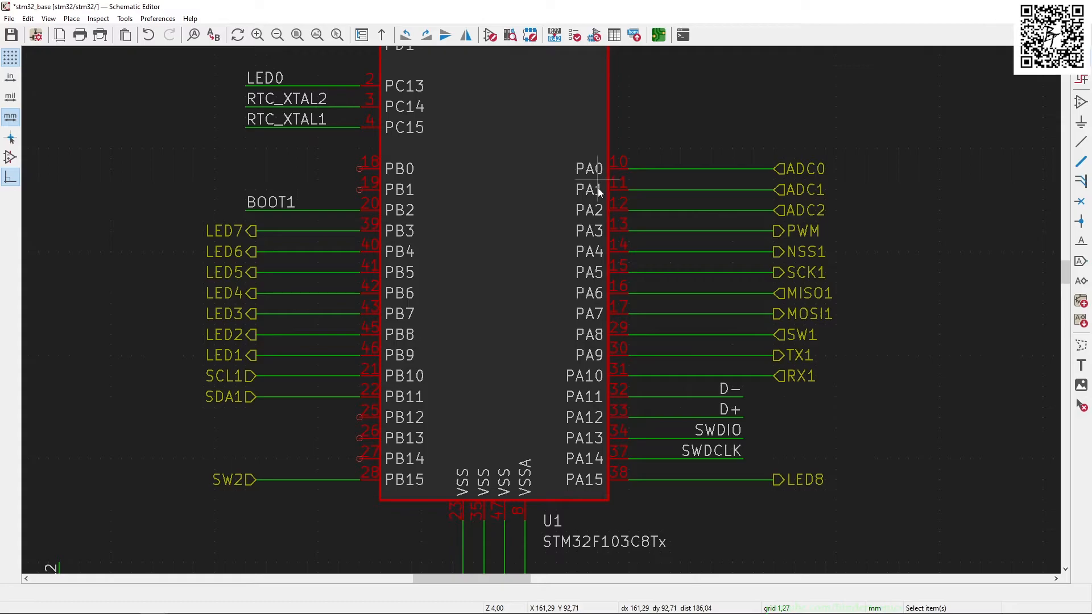
mouse_move(806, 175)
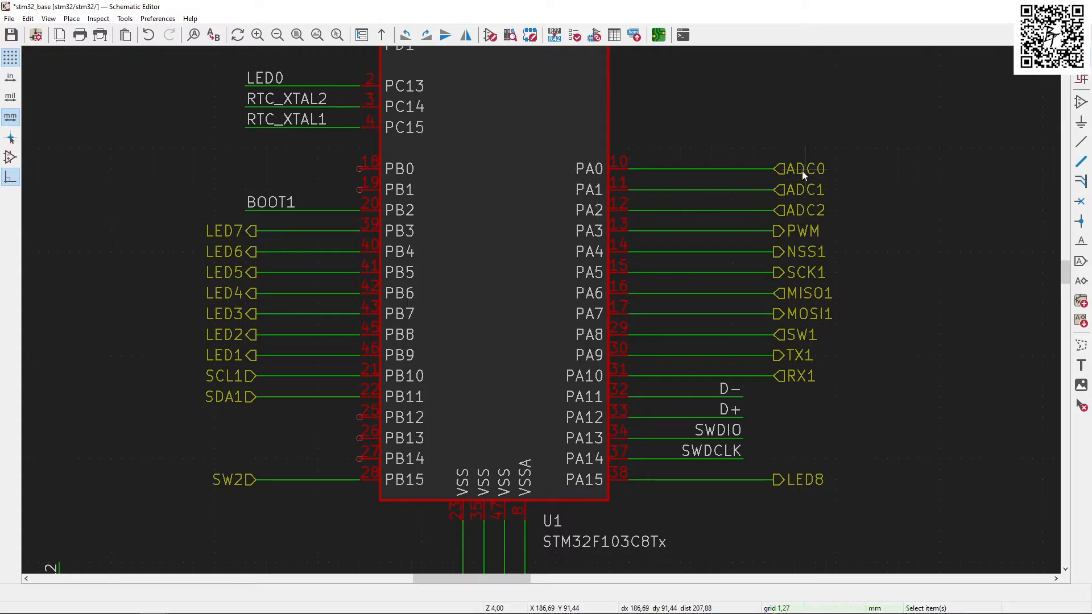
click(802, 169)
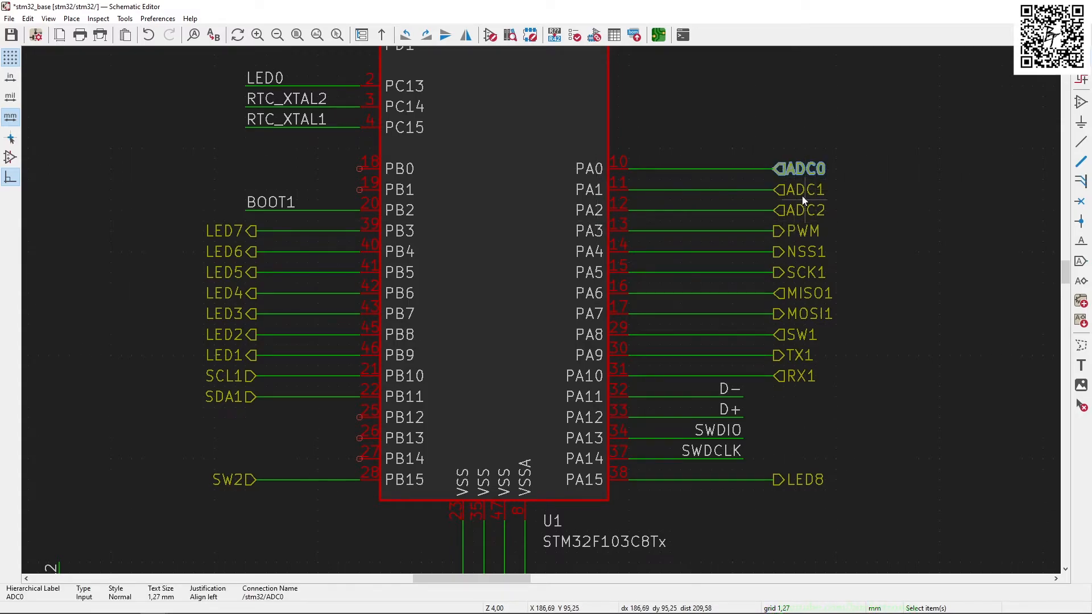
mouse_move(812, 190)
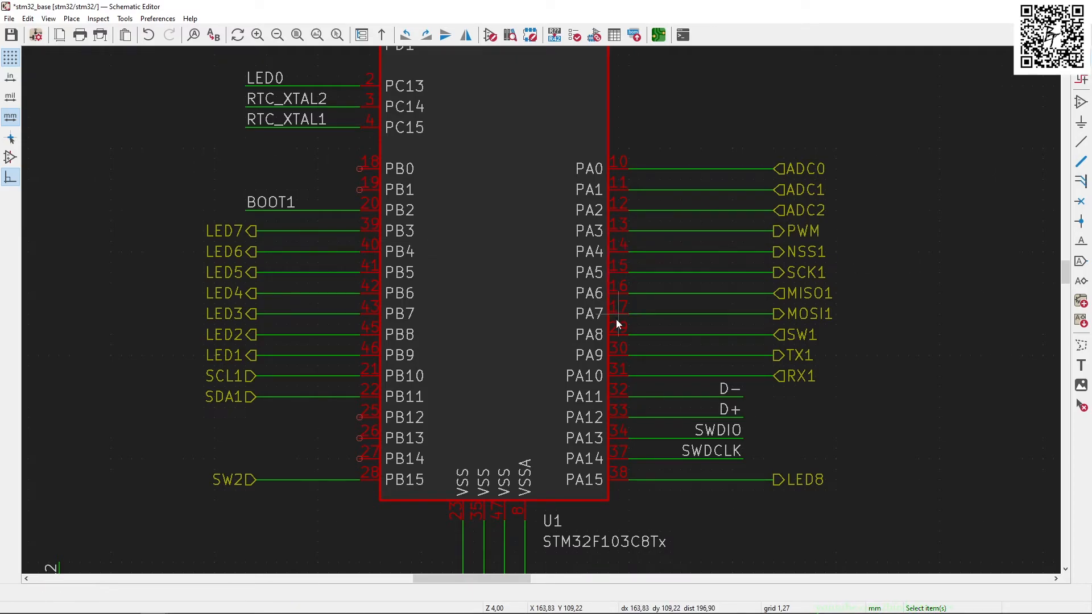
mouse_move(910, 327)
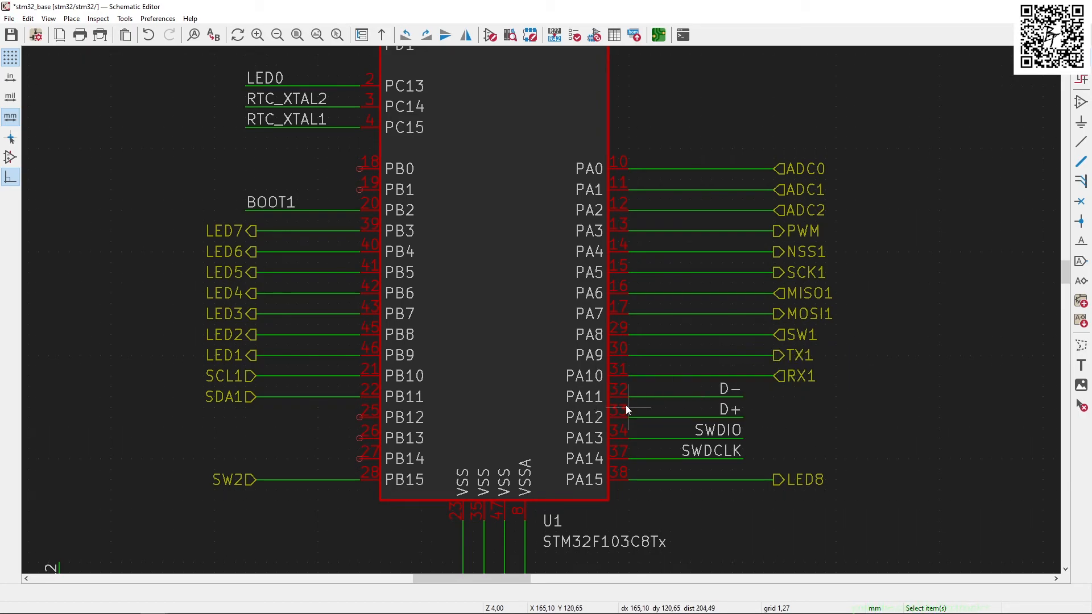
click(731, 410)
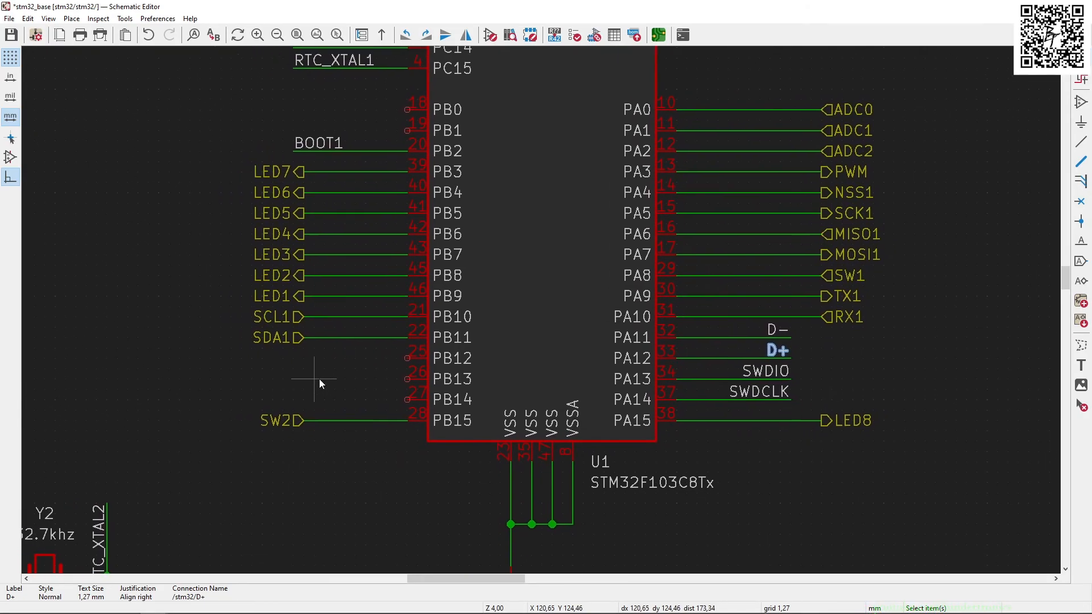
mouse_move(472, 348)
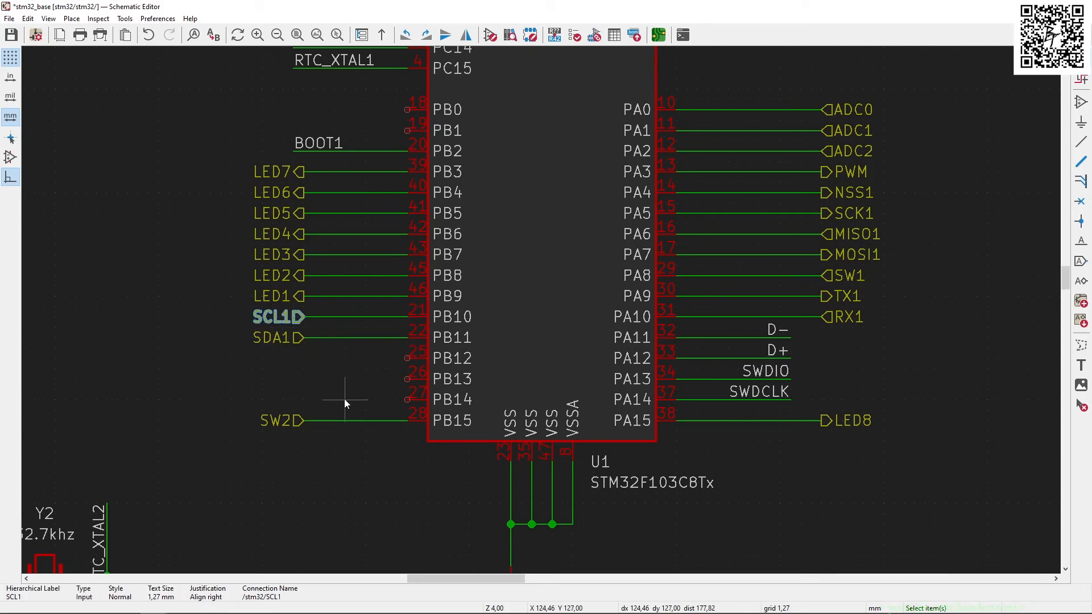
mouse_move(354, 400)
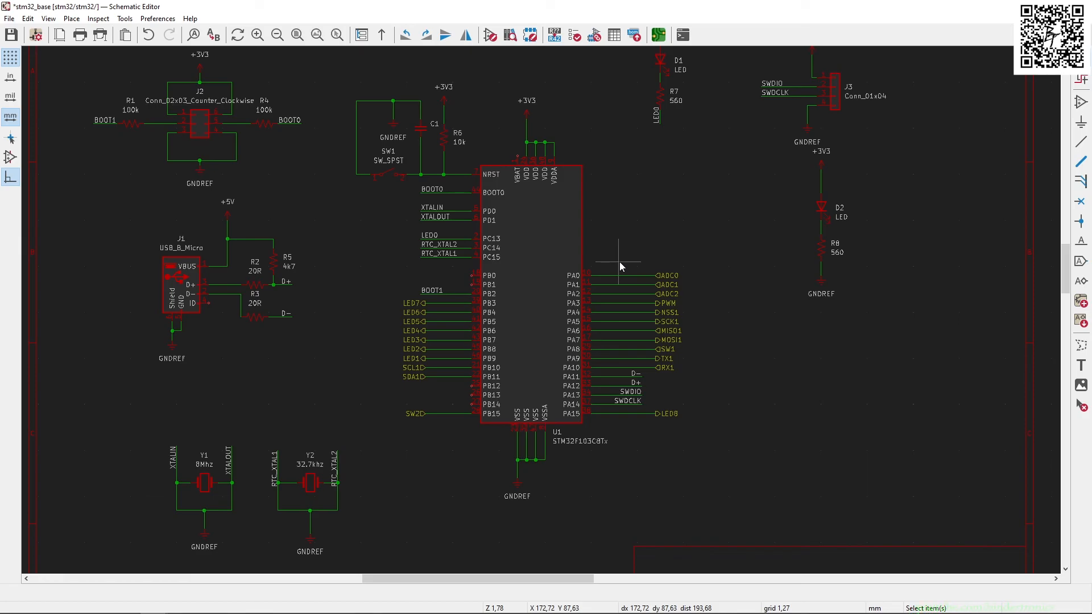
mouse_move(464, 296)
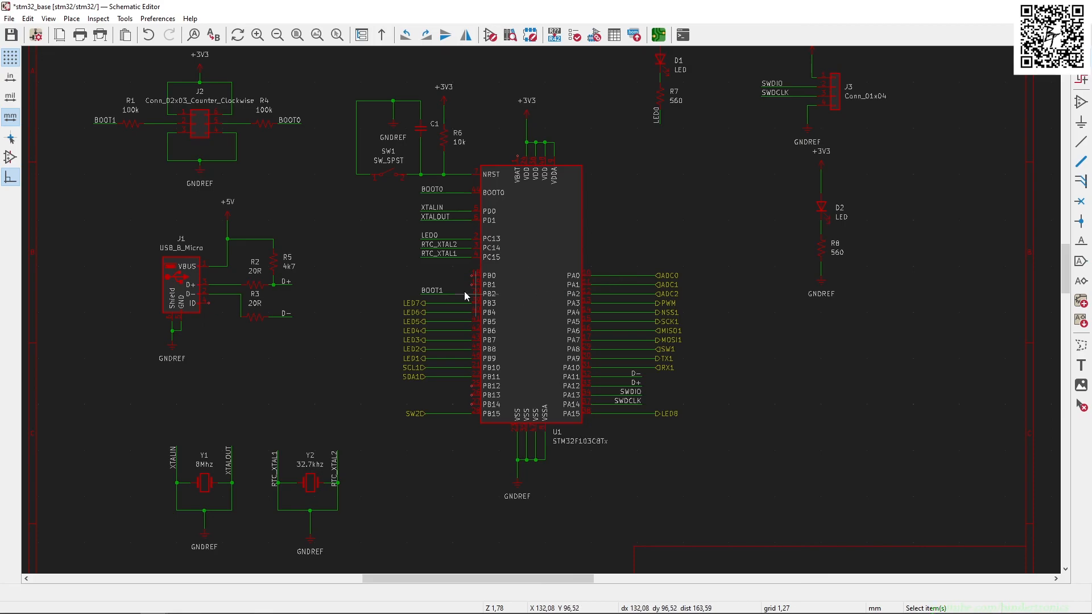